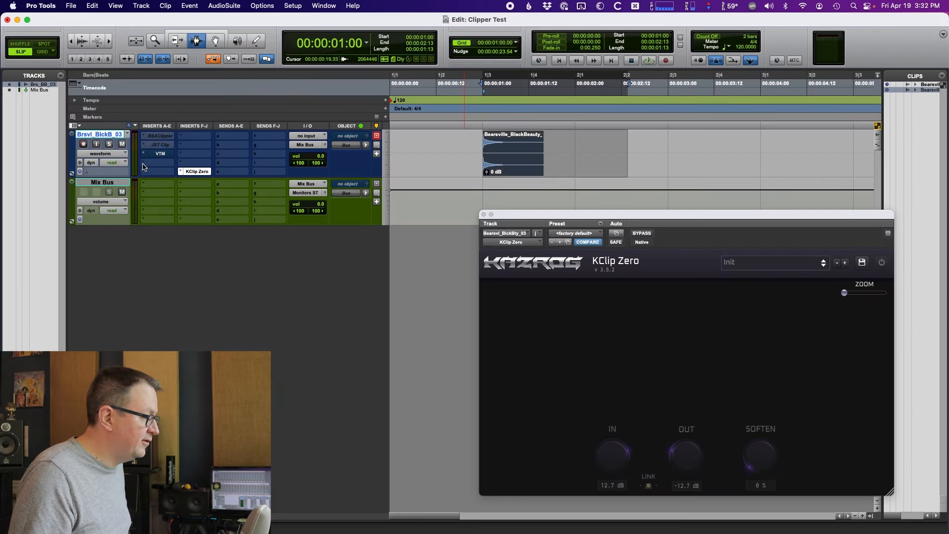
{"action": "mouse_move", "coordinate": [143, 166]}
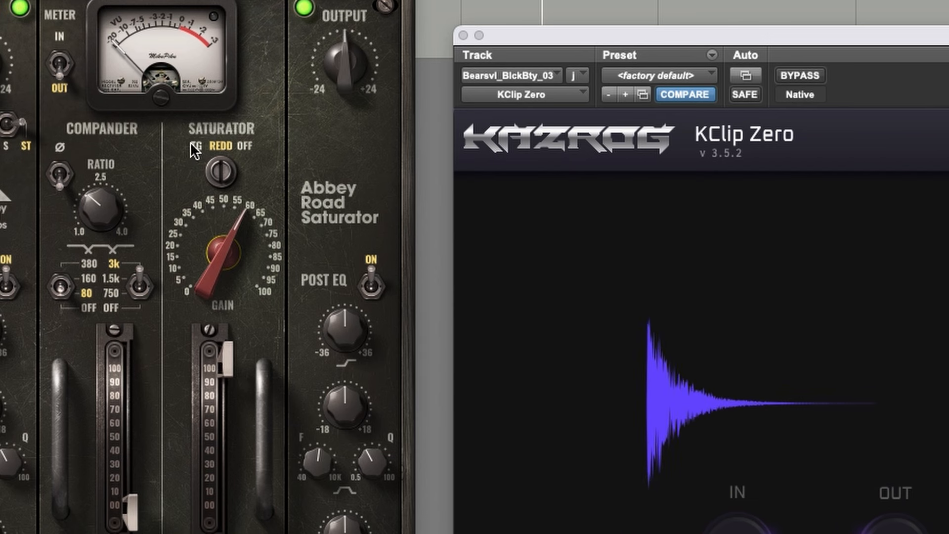
Insert Abbey Road Saturator on the drum track's fourth slot and raise its Saturator gain.
{"action": "left_click", "coordinate": [222, 172]}
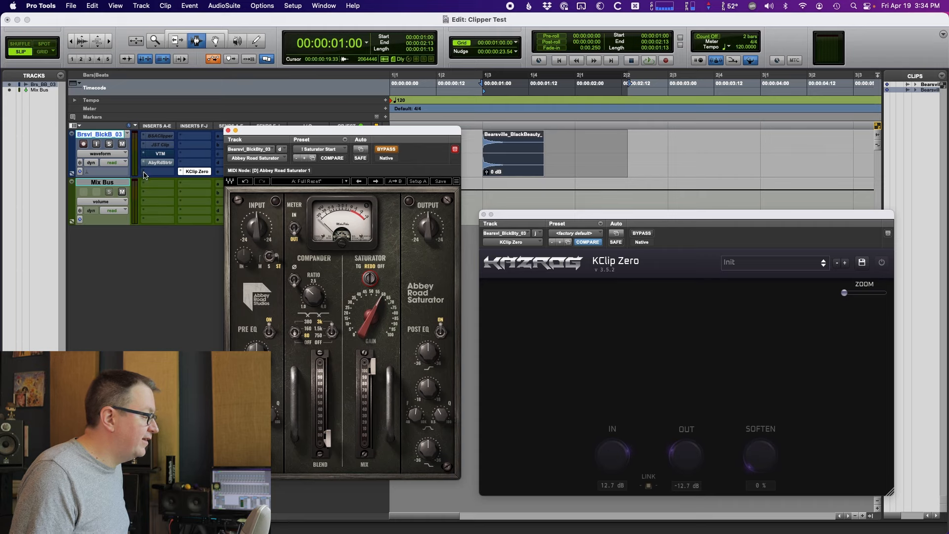
Search "decap", insert the stereo Decapitator on the drum track and play the clip.
{"action": "type", "text": "decap"}
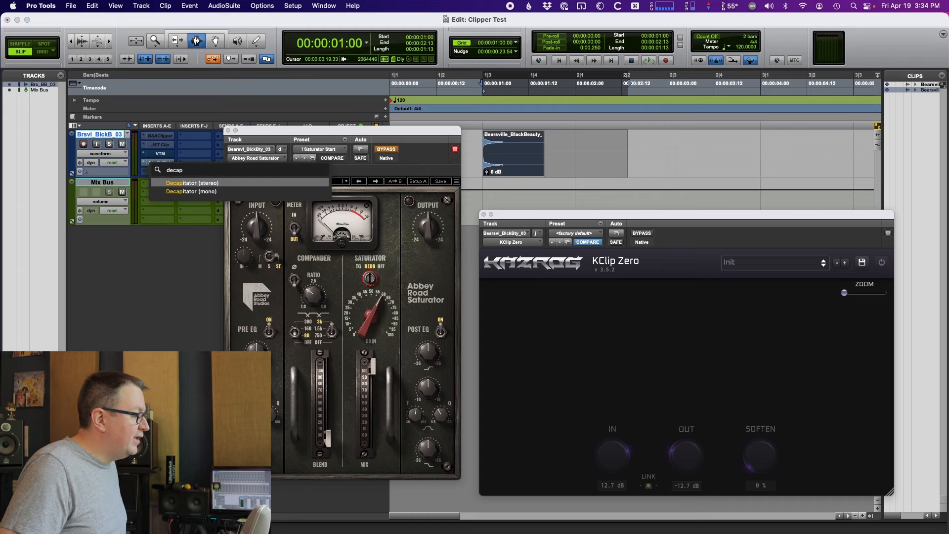
{"action": "left_click", "coordinate": [191, 183]}
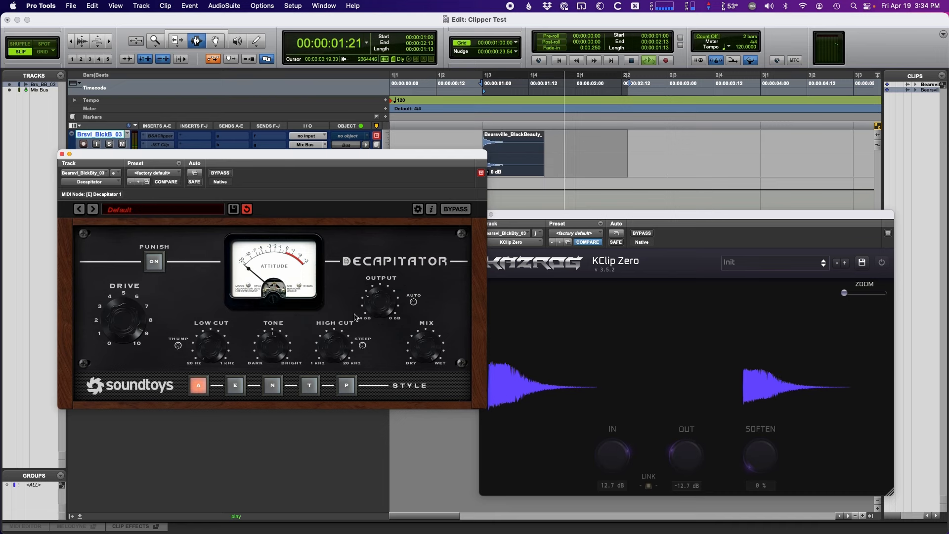
{"action": "left_click", "coordinate": [219, 173]}
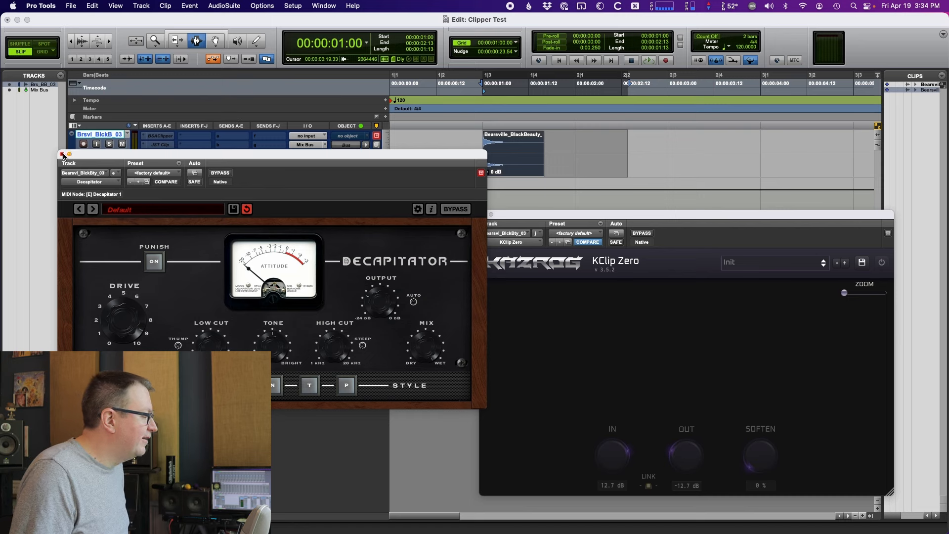
Close Decapitator and insert the stereo Lo-Fi plugin with Distortion at 6.2.
{"action": "left_click", "coordinate": [62, 155]}
{"action": "type", "text": "lo"}
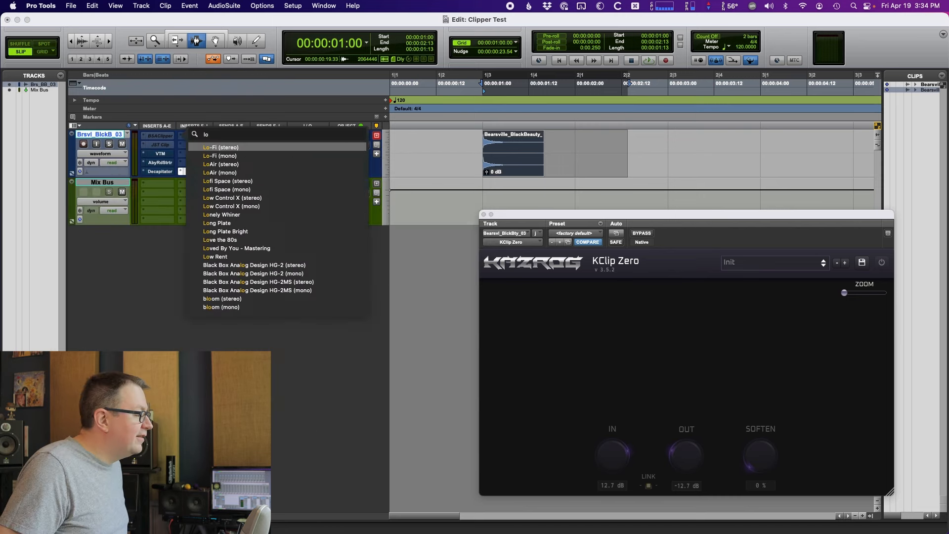
{"action": "left_click", "coordinate": [221, 148]}
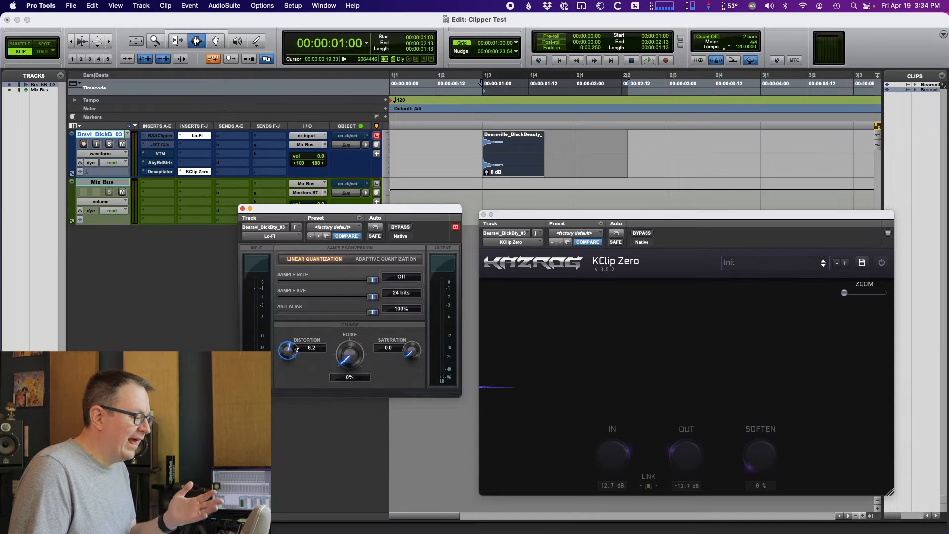
{"action": "mouse_move", "coordinate": [750, 382]}
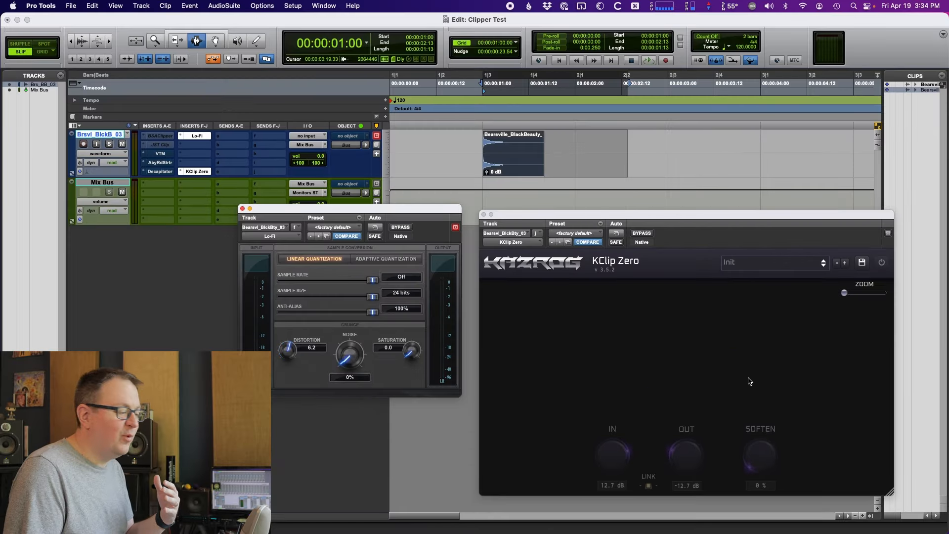